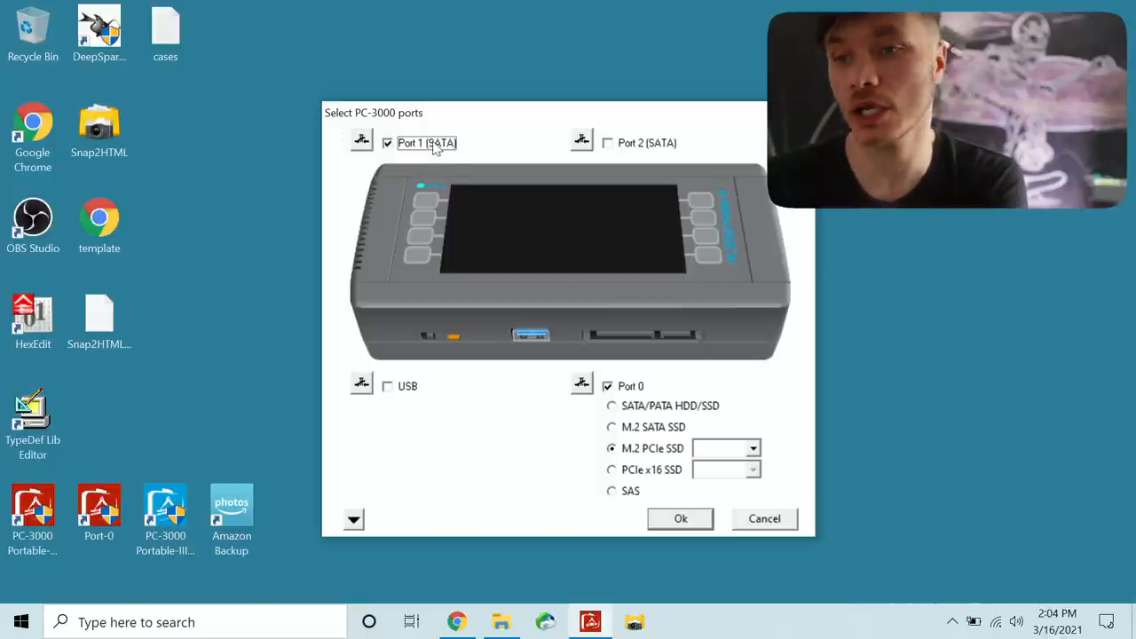
# Step: Enable Port 1 as SATA and configure Port 0 as an M.2 PCIe SSD in NVMe mode
pyautogui.click(752, 447)
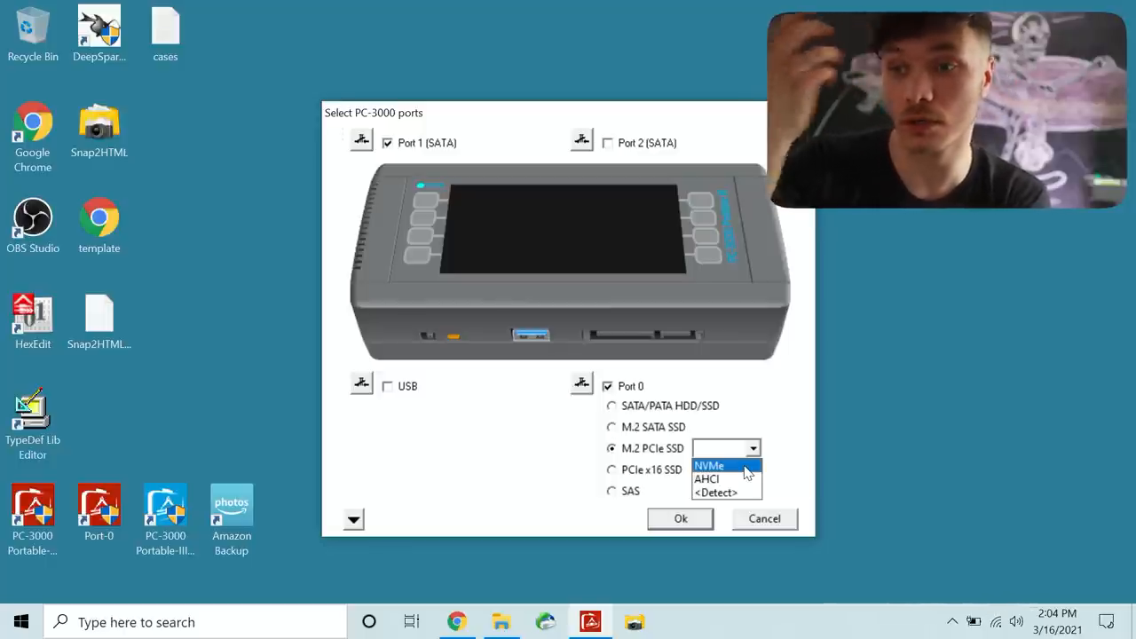
pyautogui.click(710, 465)
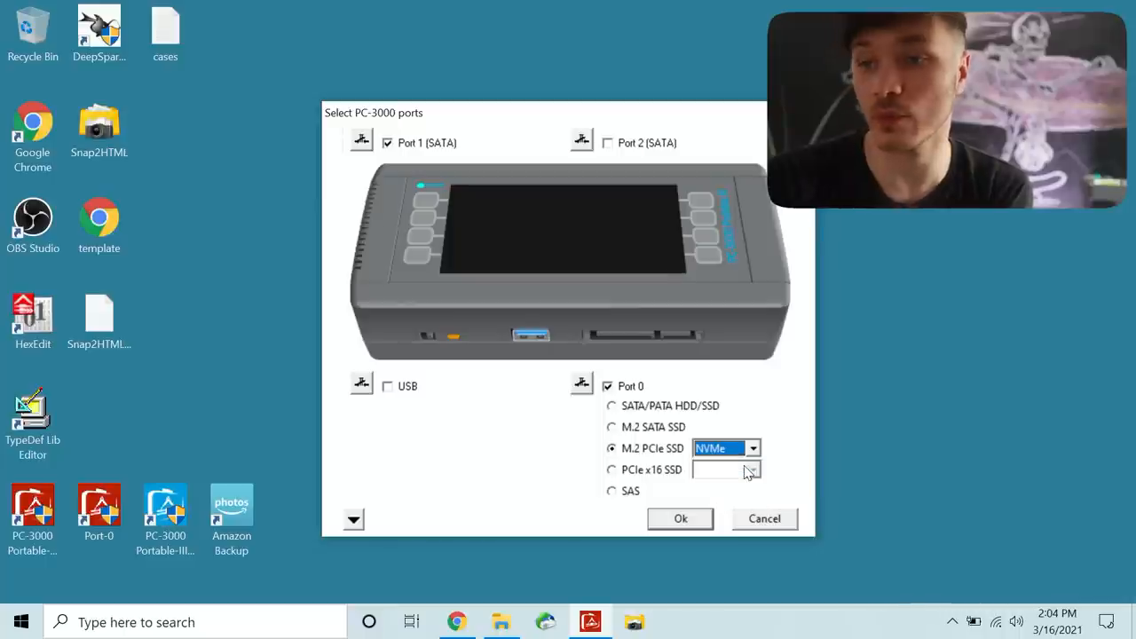
pyautogui.moveTo(742, 476)
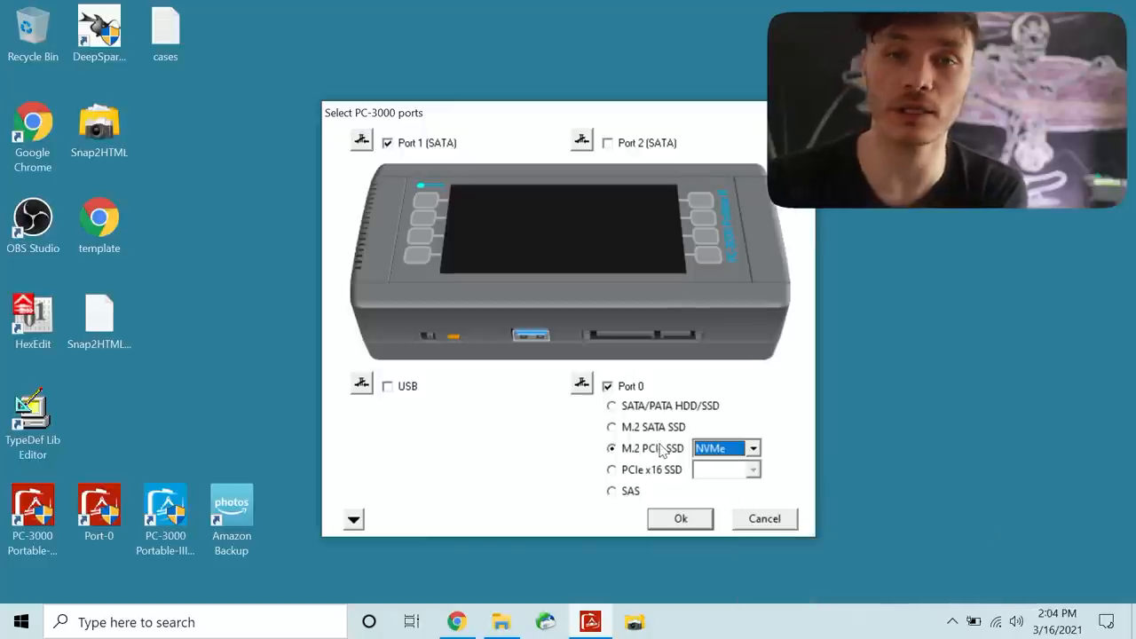
pyautogui.click(680, 518)
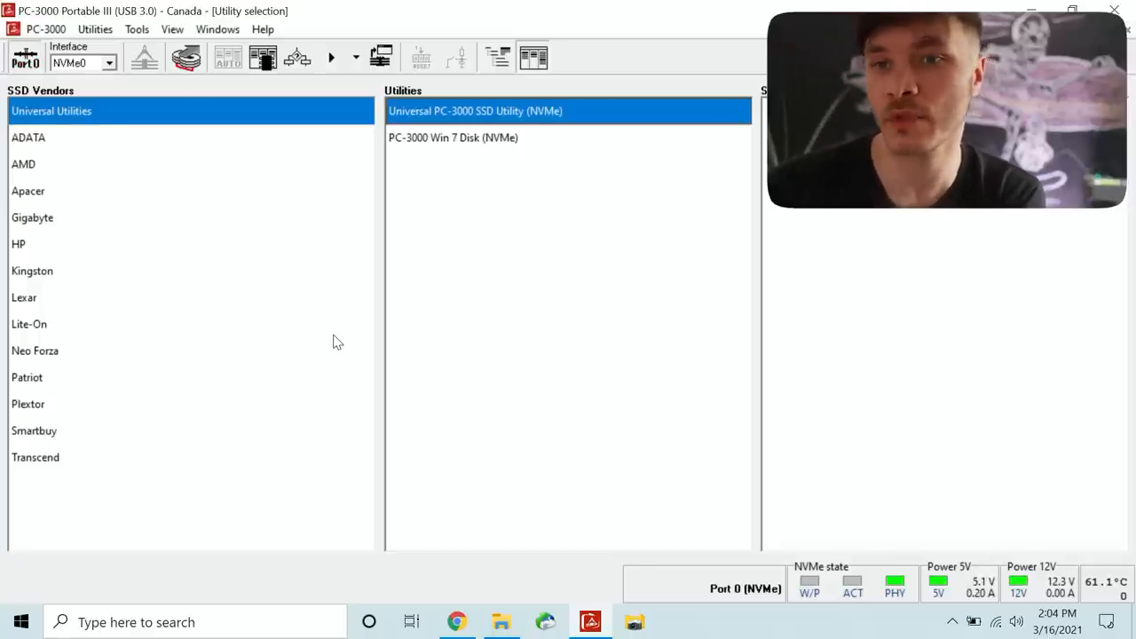
pyautogui.moveTo(288, 341)
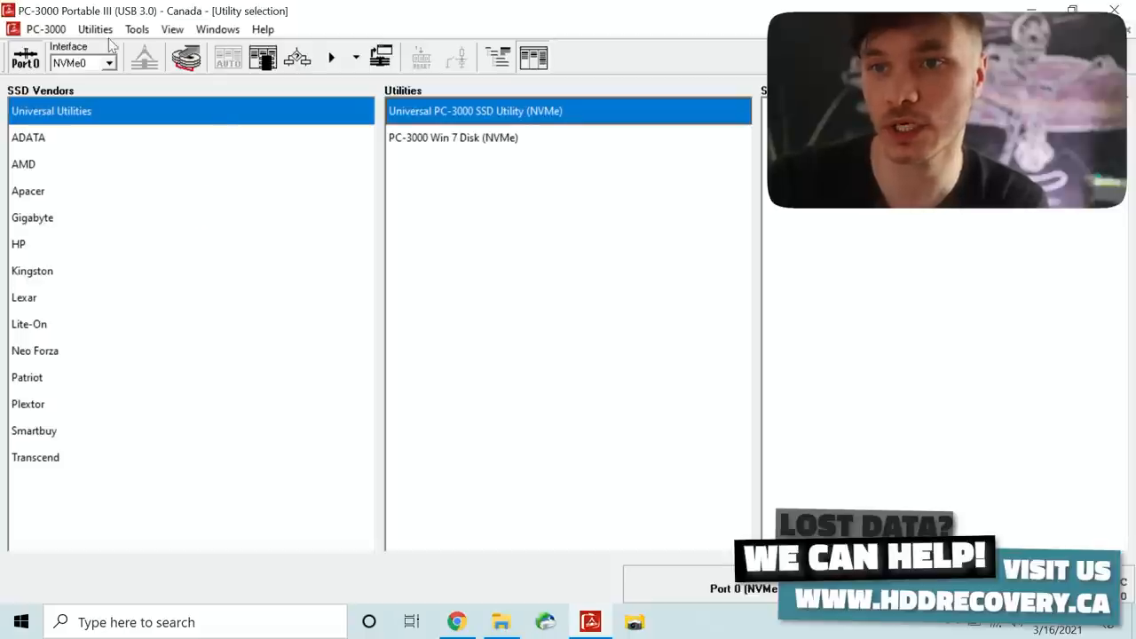
pyautogui.moveTo(156, 181)
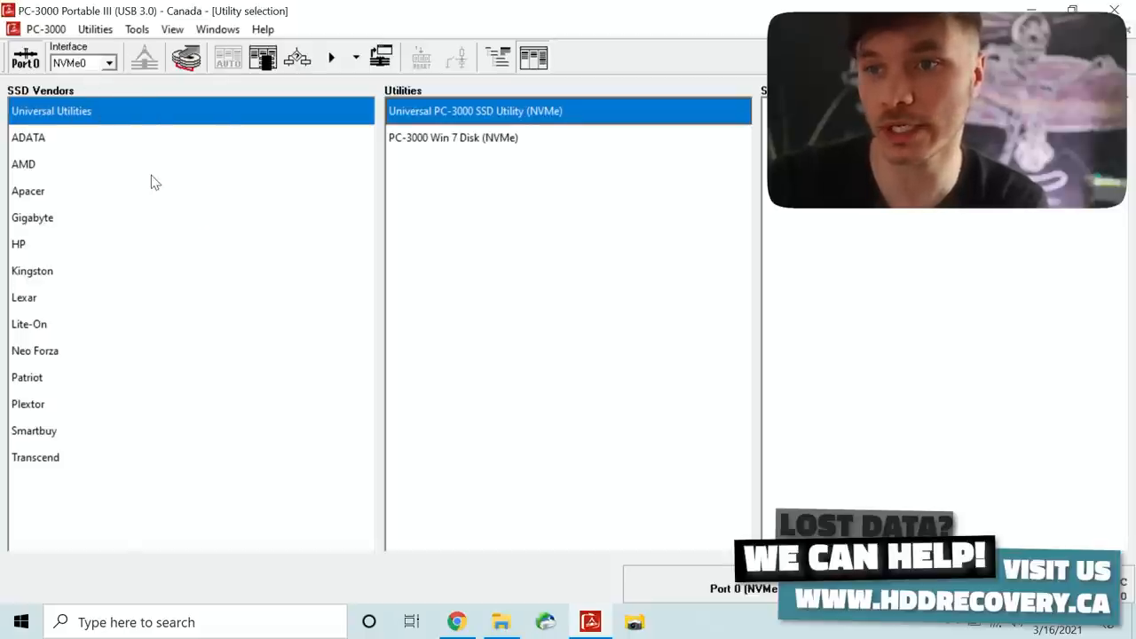
# Step: Browse the ADATA, Lite-On and AMD vendor entries to find the Silicon Motion (NVMe) utility
pyautogui.click(28, 137)
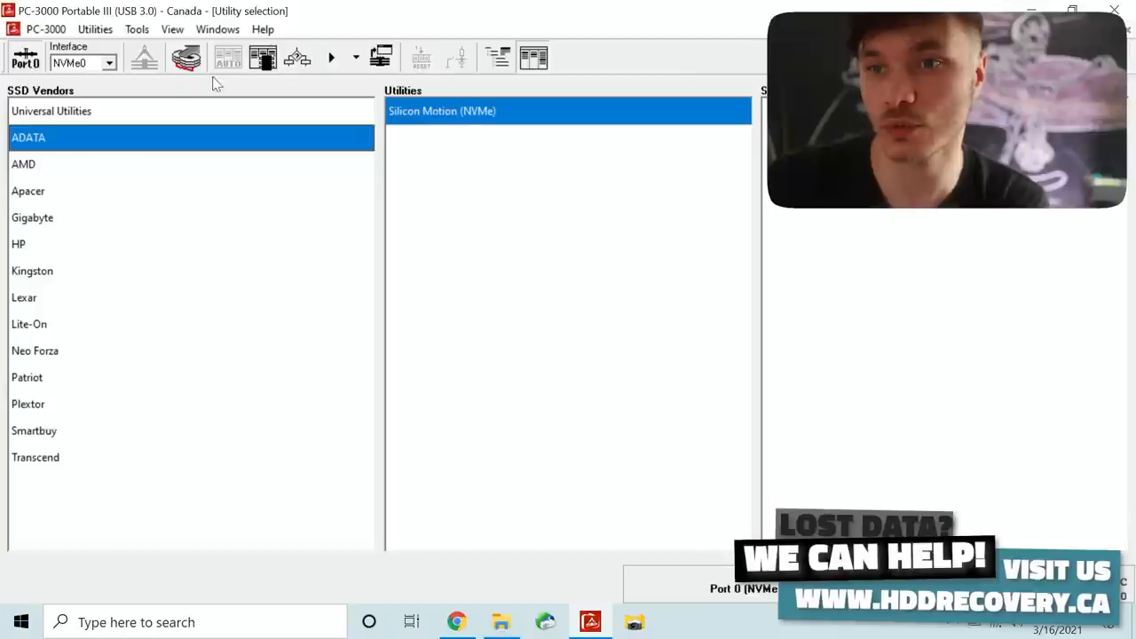
pyautogui.click(28, 324)
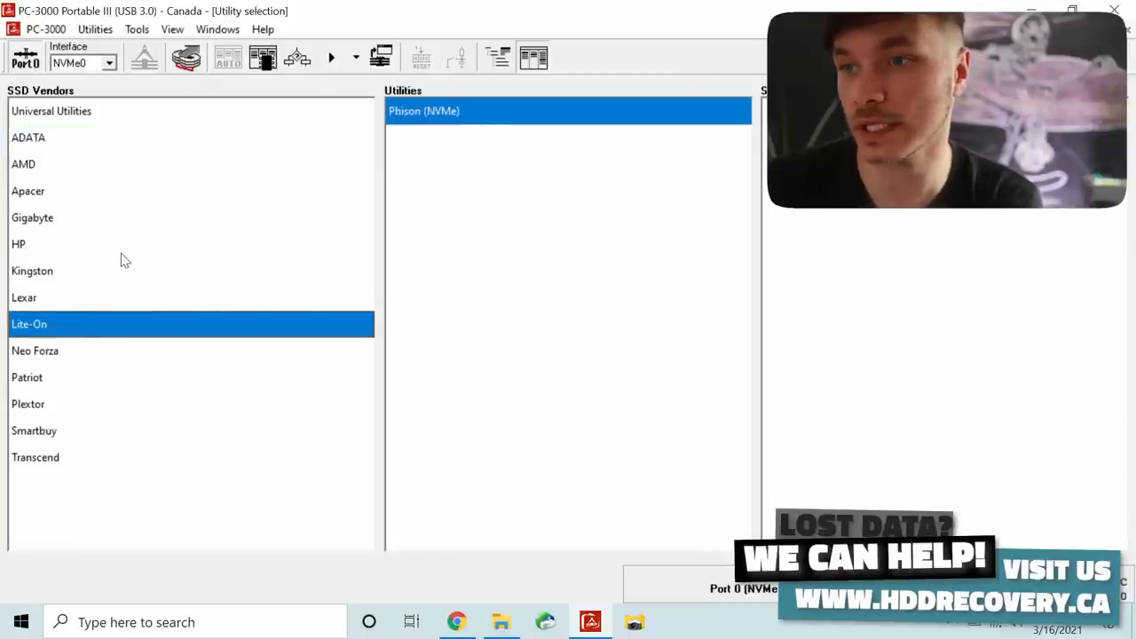
pyautogui.click(23, 164)
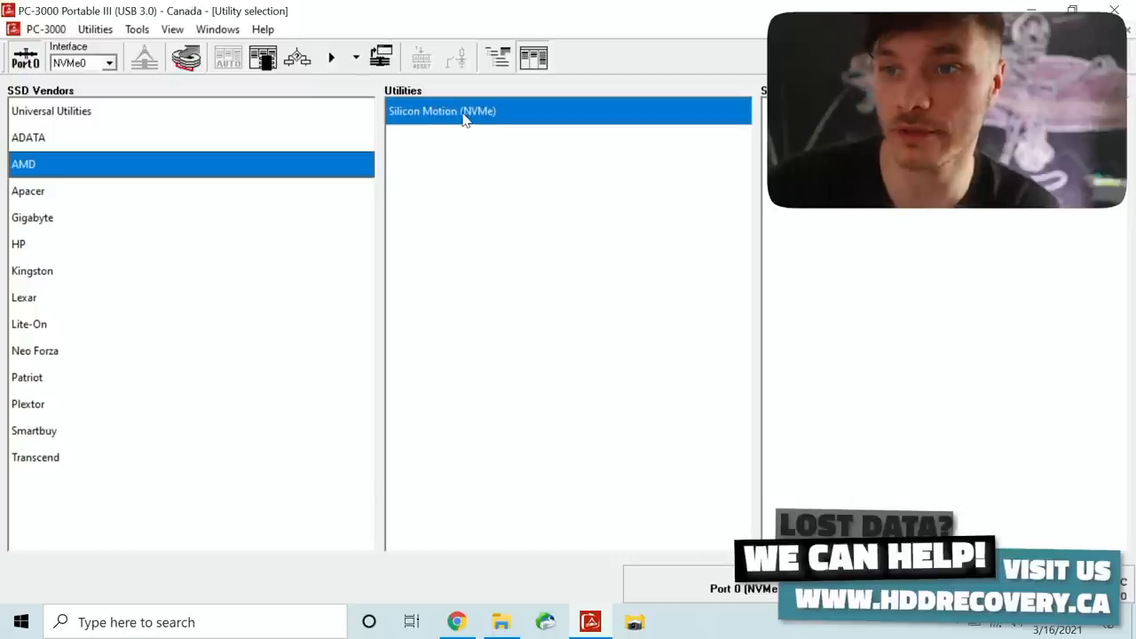
pyautogui.moveTo(75, 177)
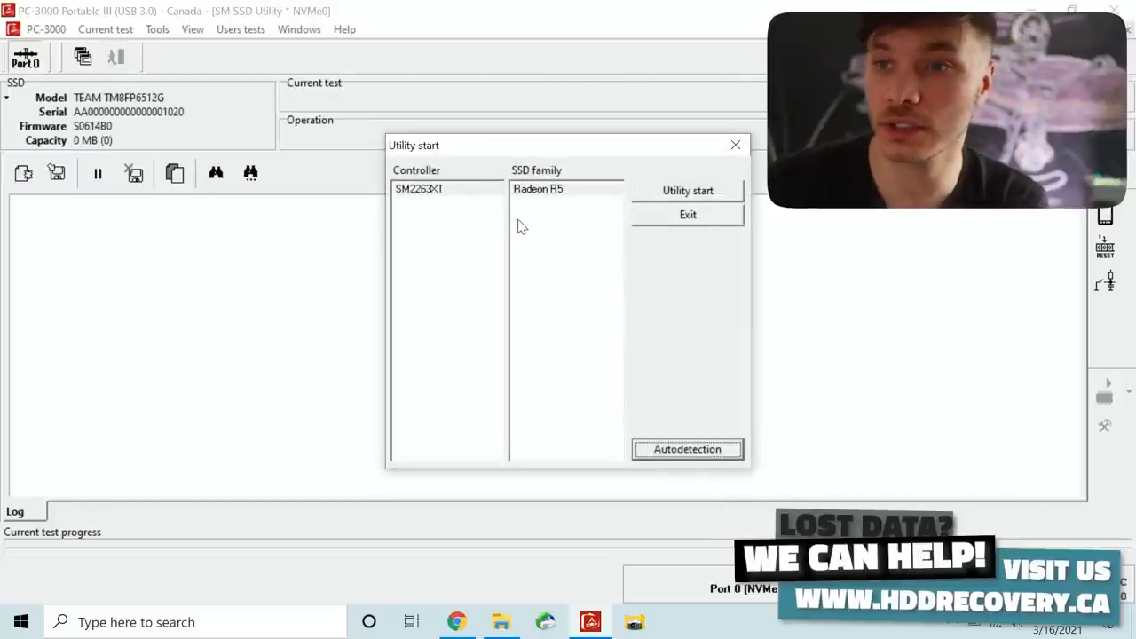
pyautogui.moveTo(586, 307)
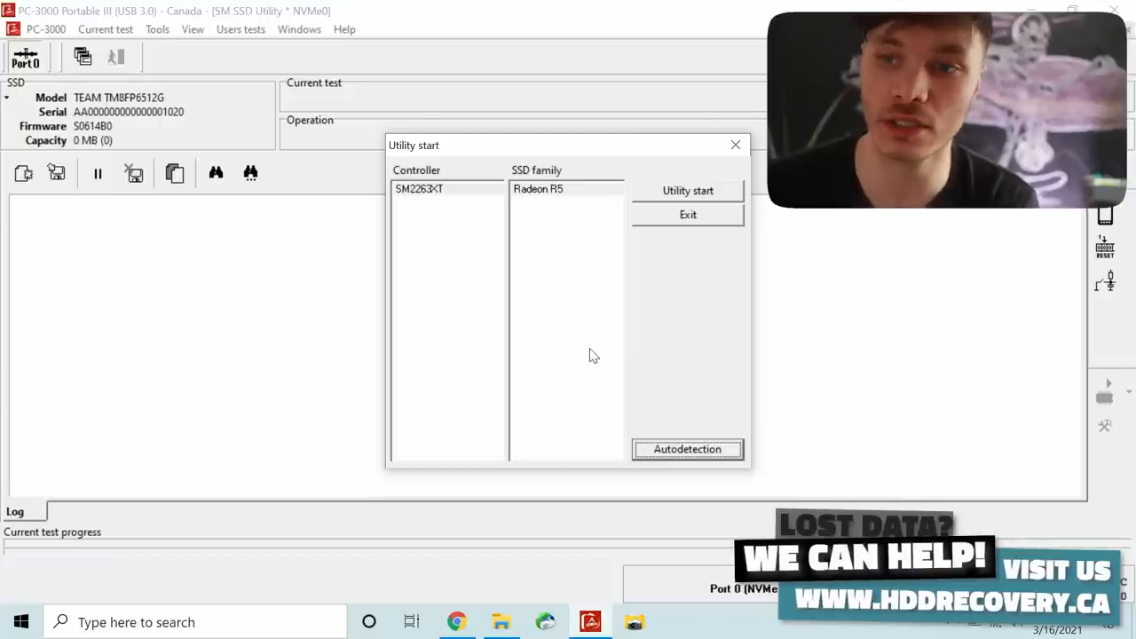
pyautogui.moveTo(684, 181)
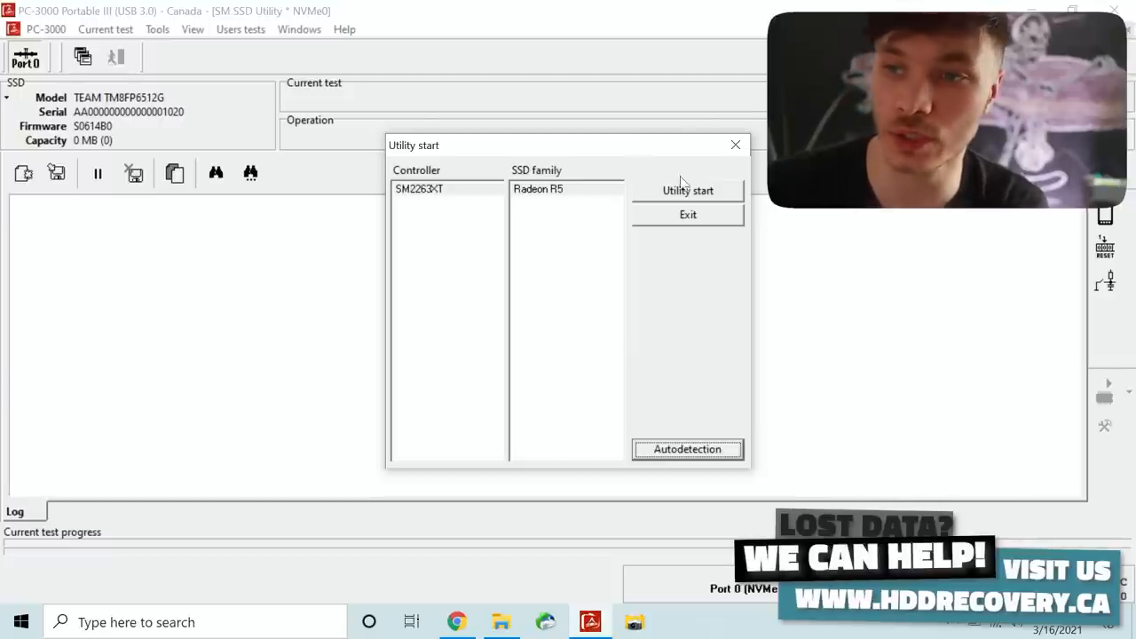
# Step: Launch the Silicon Motion NVMe utility for the SM2263XT Radeon R5 controller
pyautogui.click(687, 190)
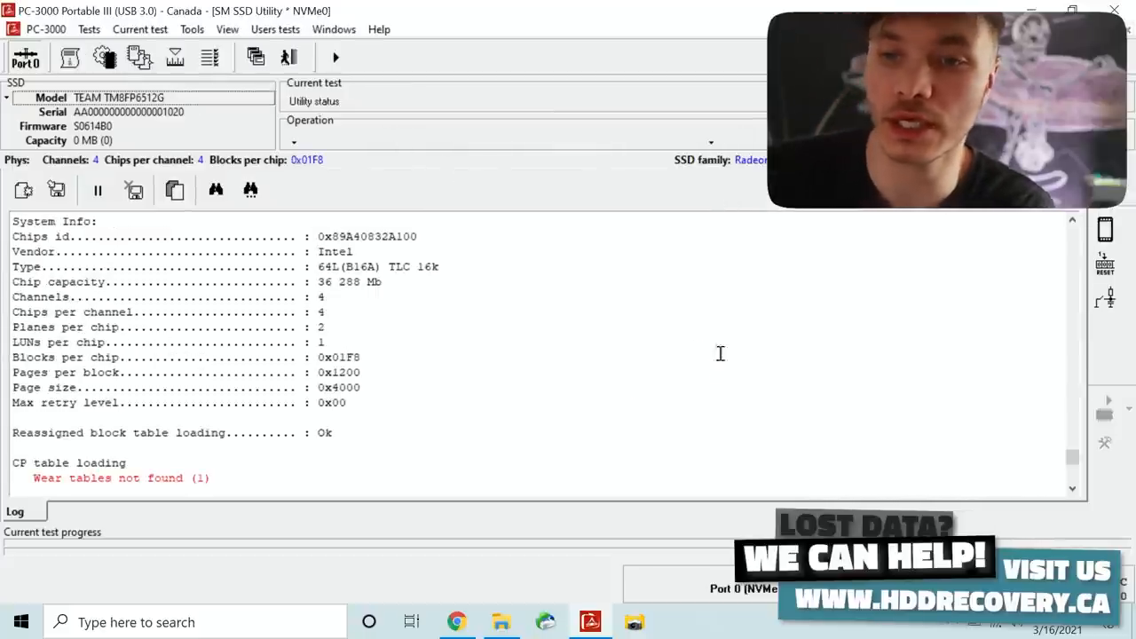
# Step: Run the Loader uploading test from the Tests menu and confirm it, leaving the drive ready
pyautogui.click(89, 29)
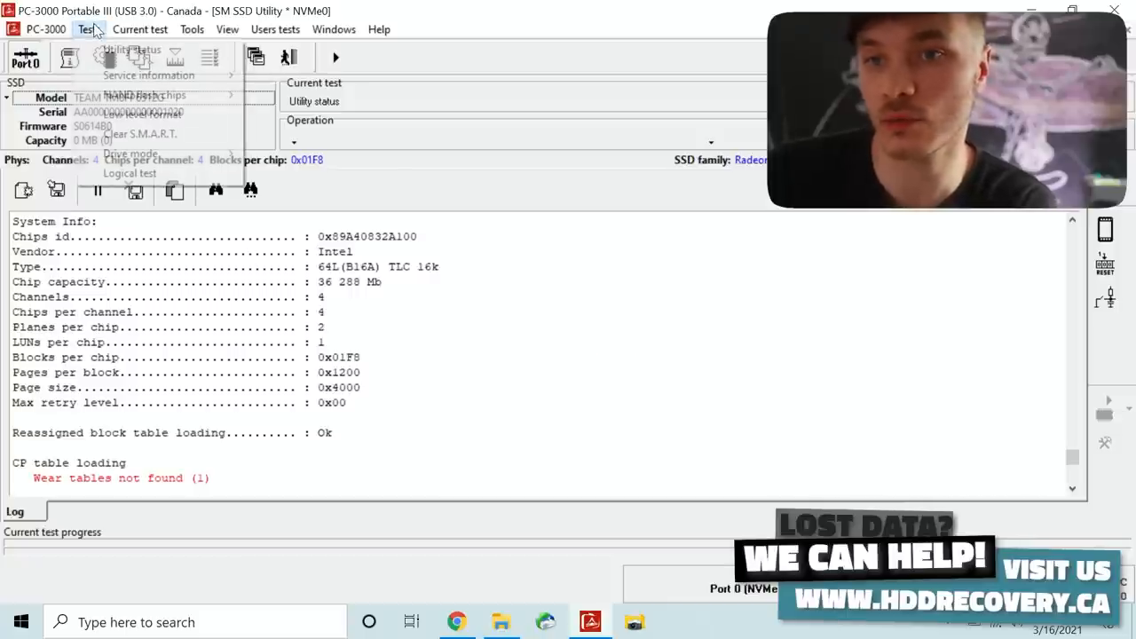
pyautogui.moveTo(131, 153)
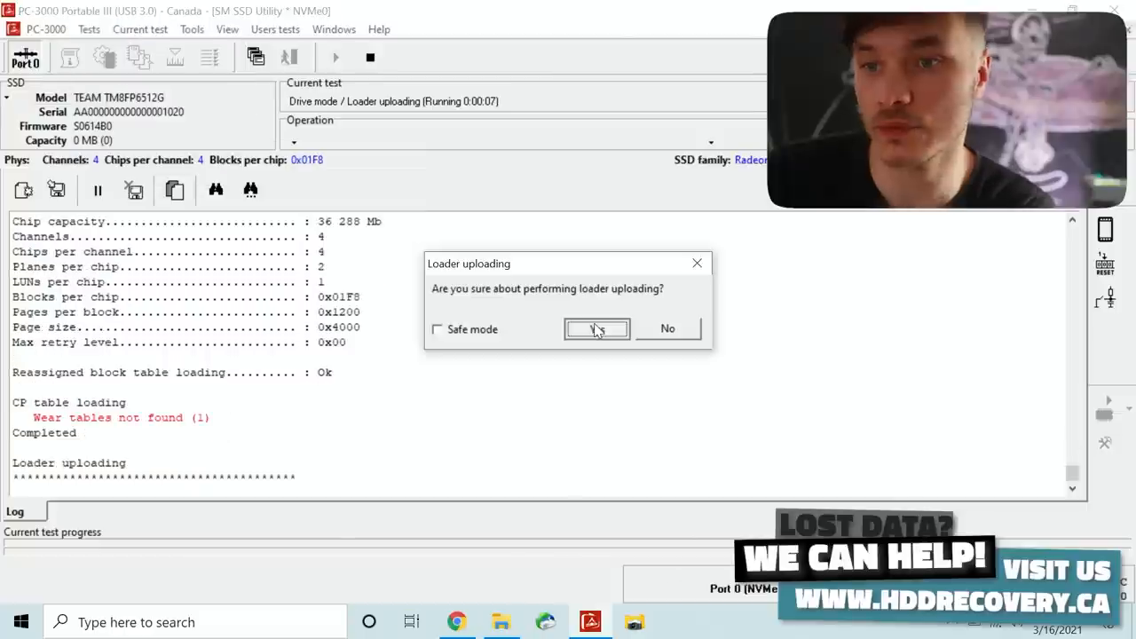
pyautogui.click(597, 328)
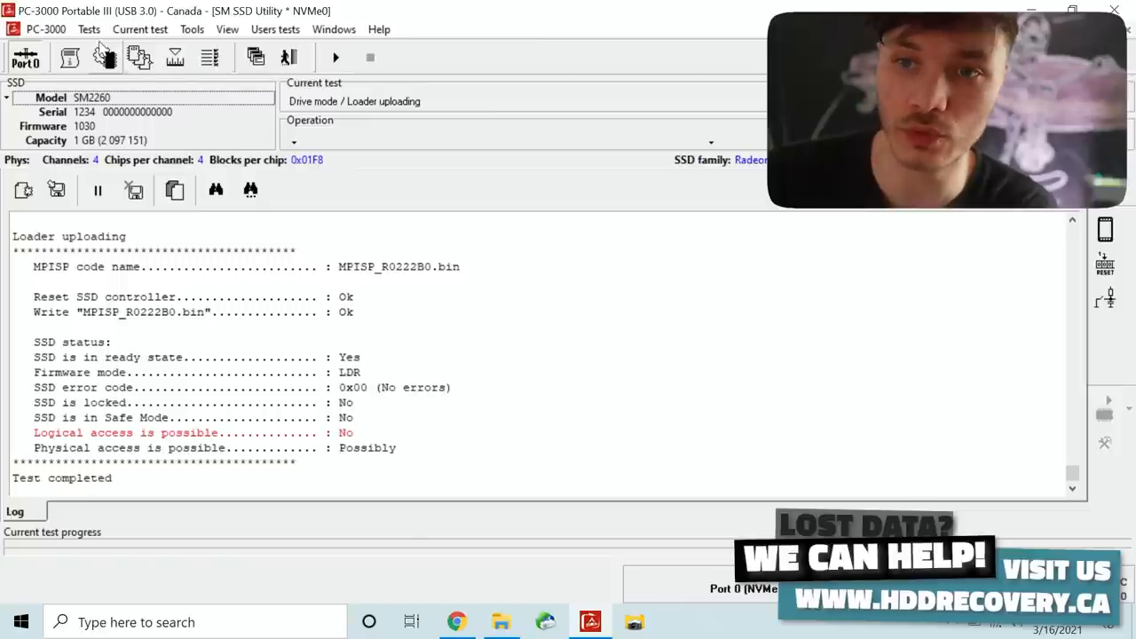
pyautogui.click(89, 28)
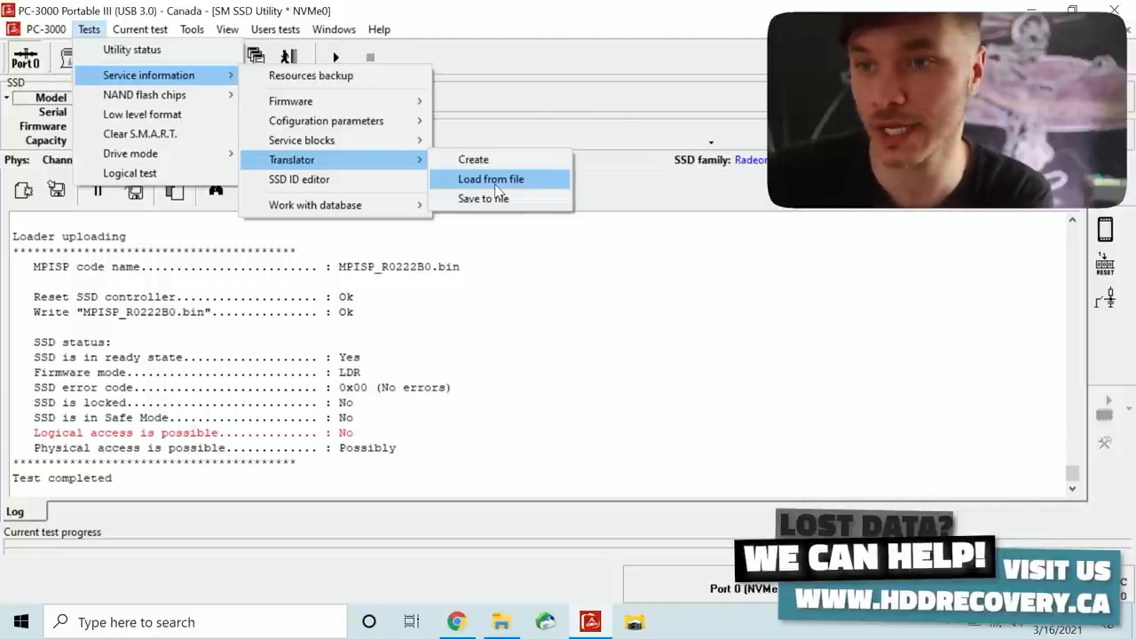
# Step: Create a translator for the drive using the SM2263XT profile
pyautogui.click(472, 160)
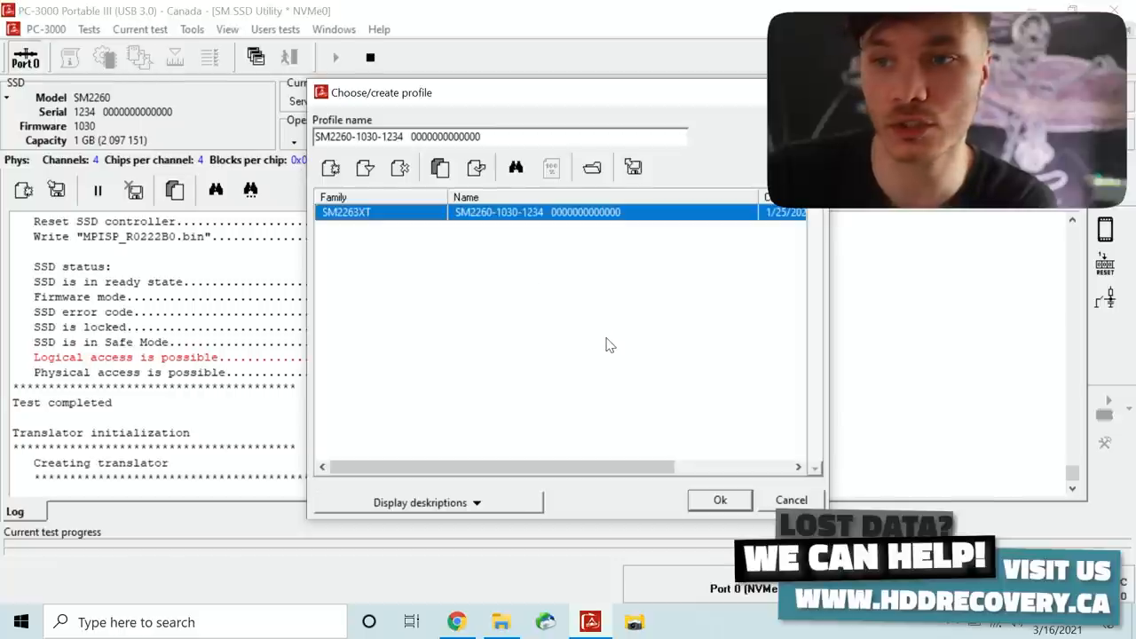
pyautogui.click(720, 501)
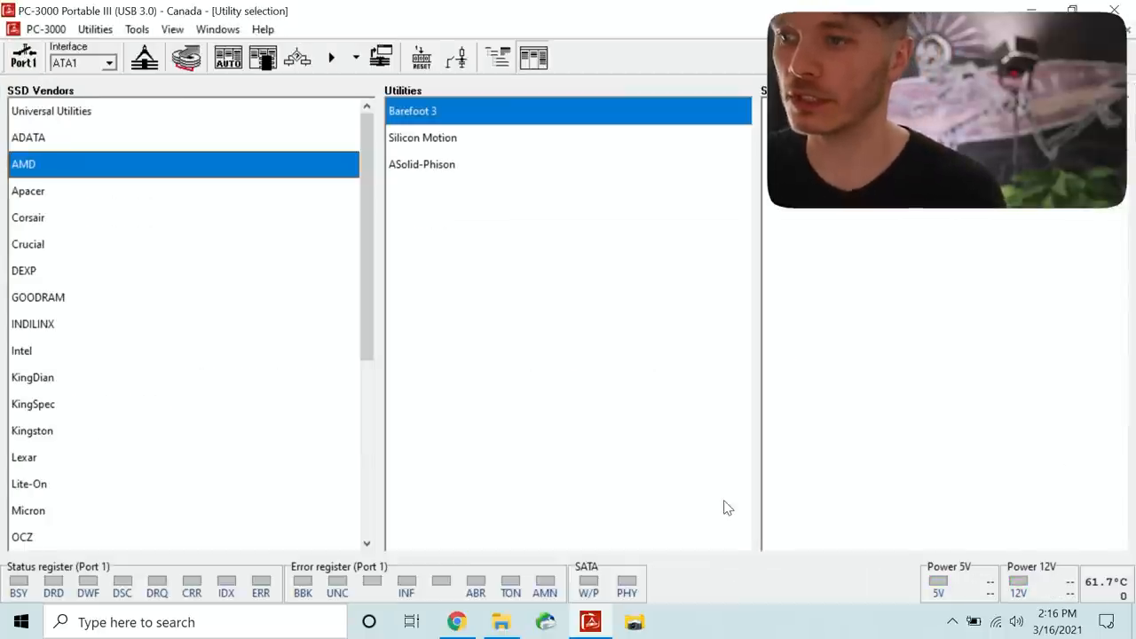
pyautogui.moveTo(256, 220)
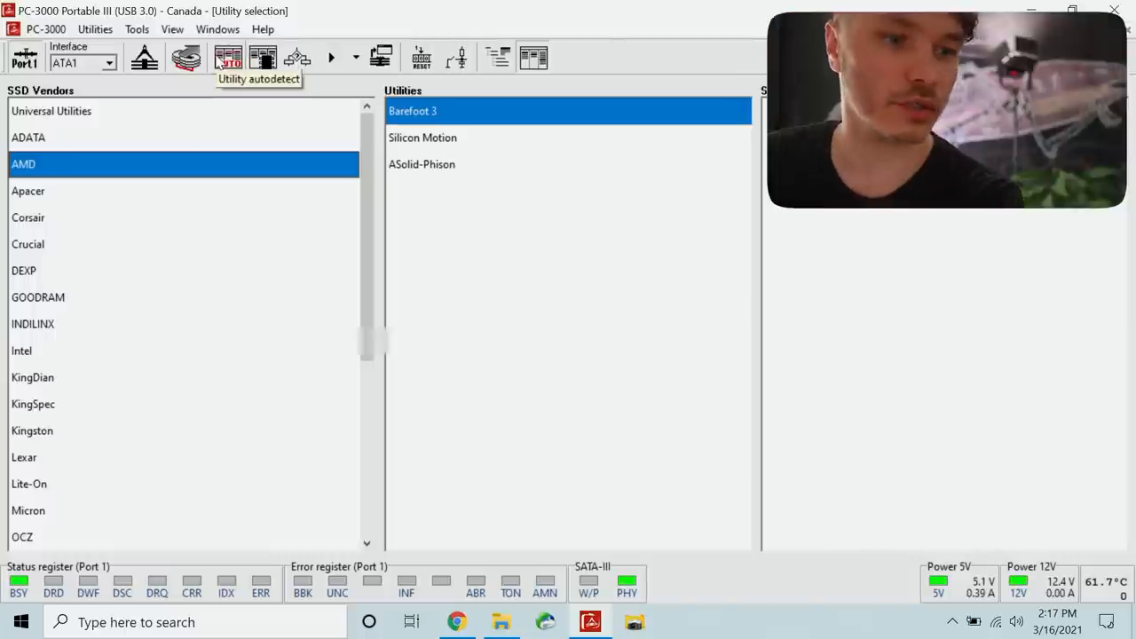
pyautogui.moveTo(202, 96)
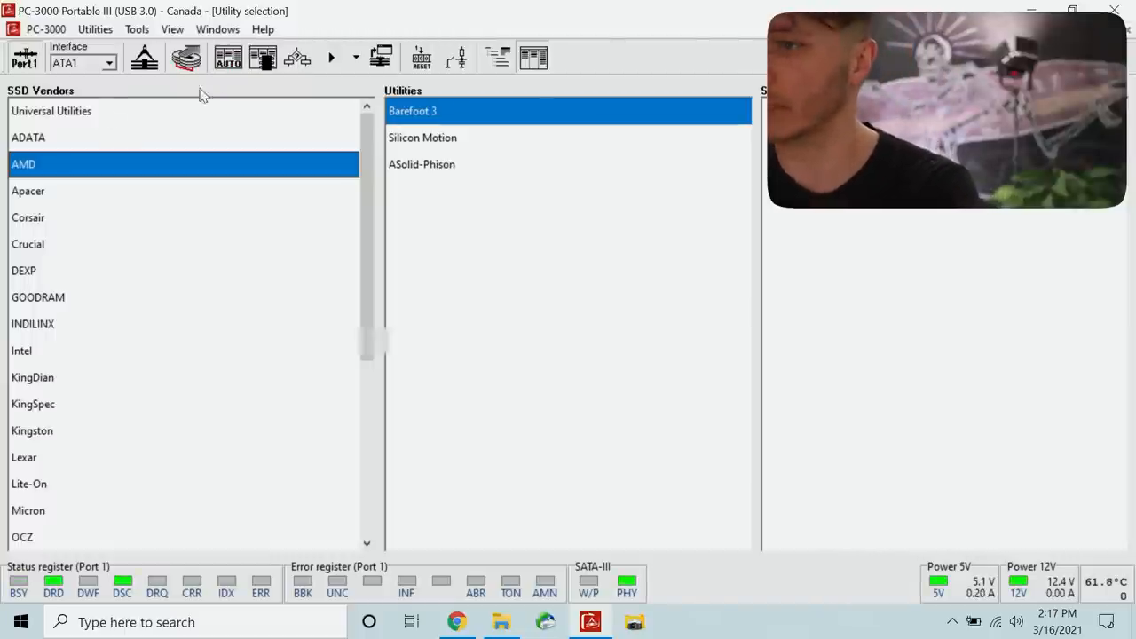
pyautogui.moveTo(186, 57)
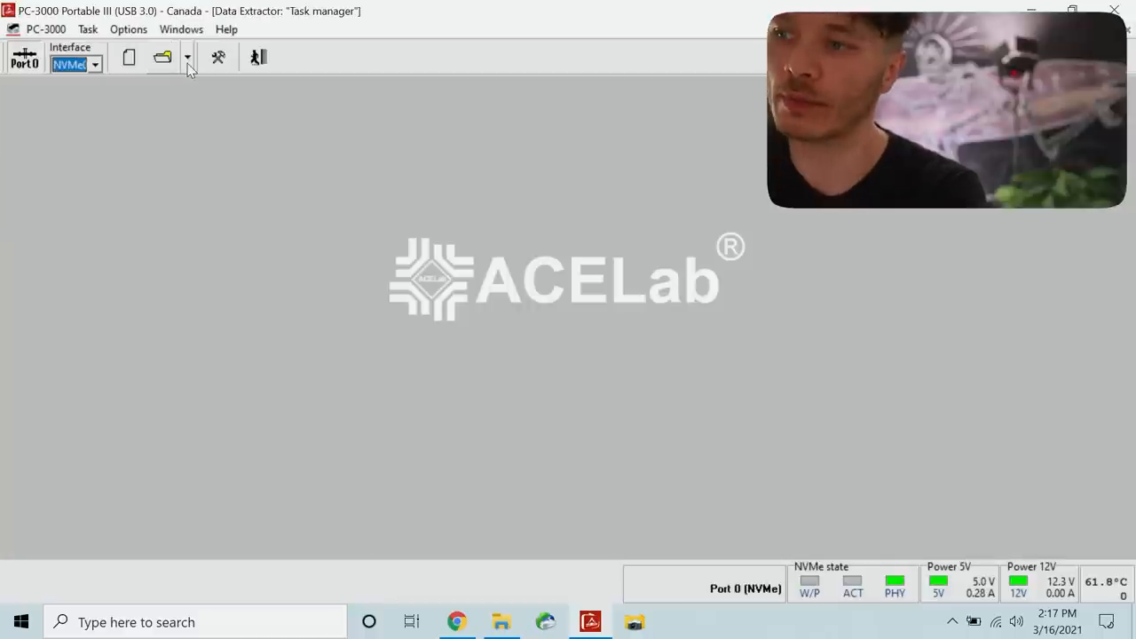
pyautogui.moveTo(153, 103)
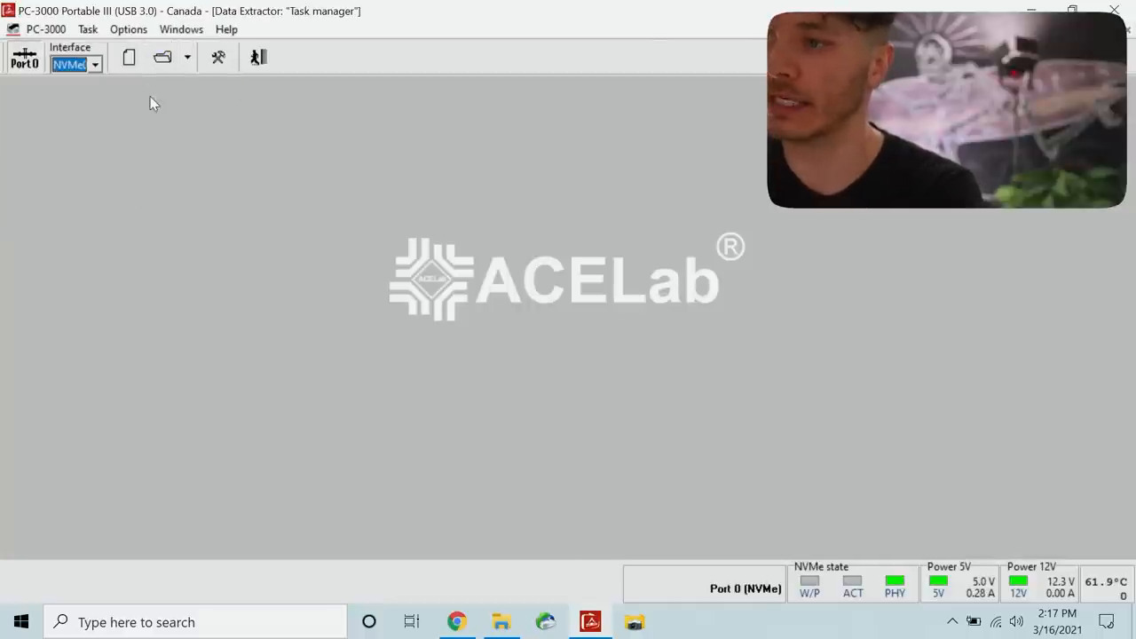
pyautogui.moveTo(156, 85)
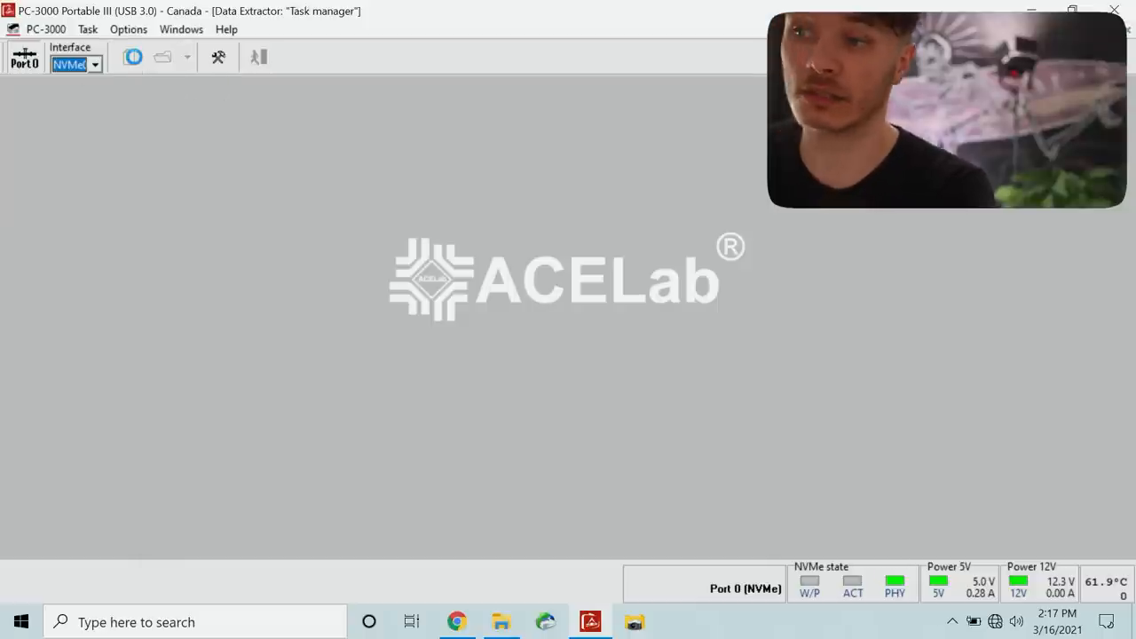
# Step: Start a new Data Extractor task with Ignore ECC errors enabled in the reading parameters
pyautogui.click(133, 57)
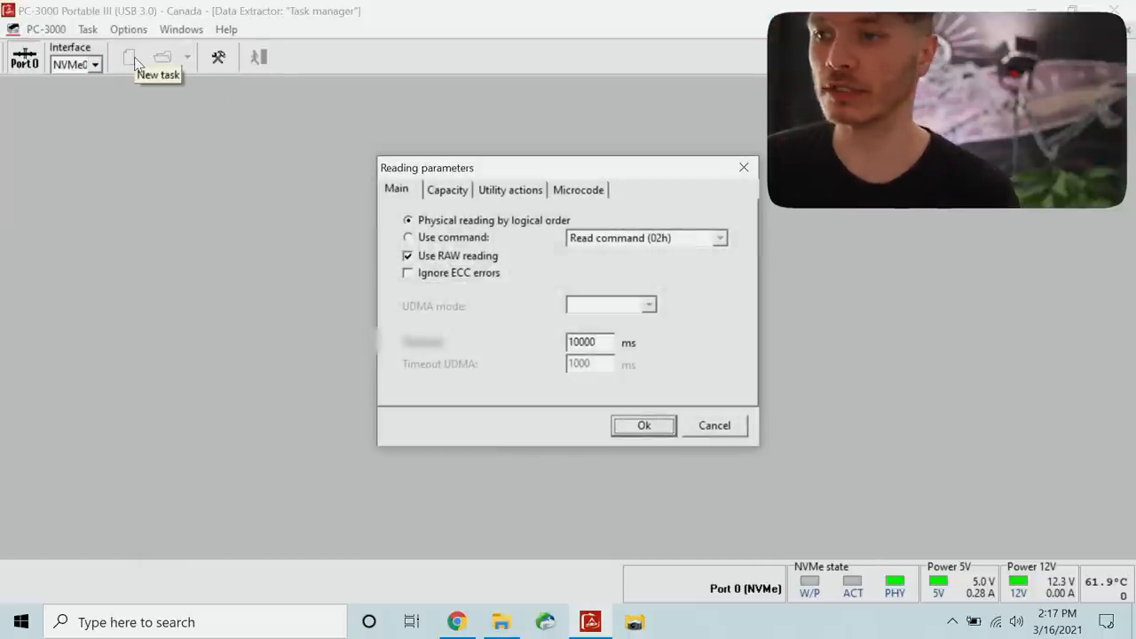
pyautogui.click(408, 273)
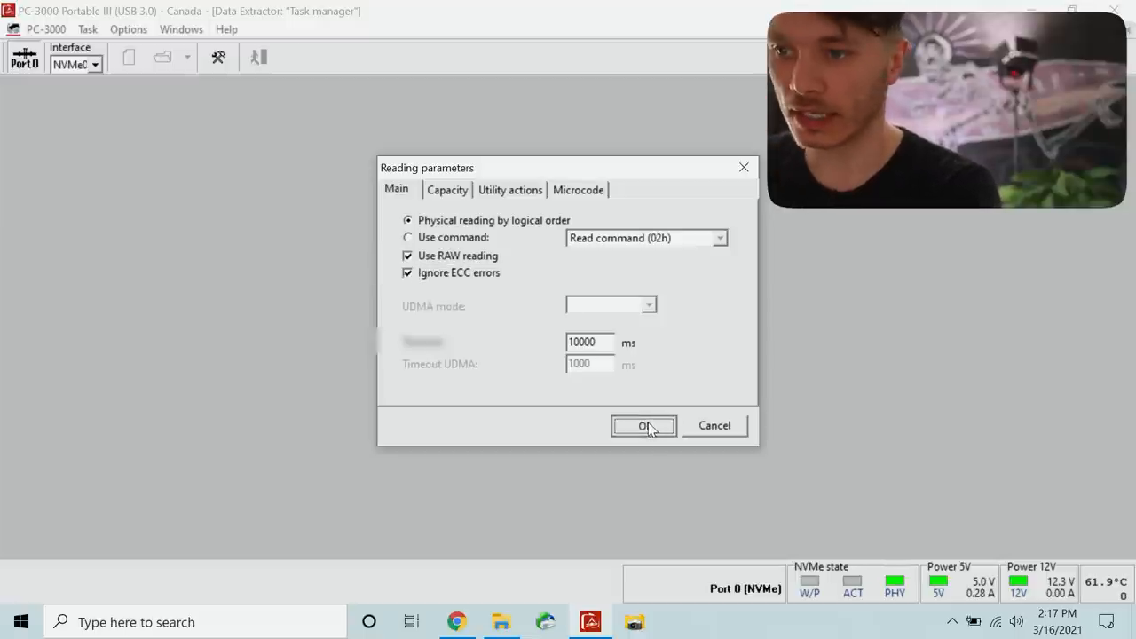
pyautogui.click(643, 426)
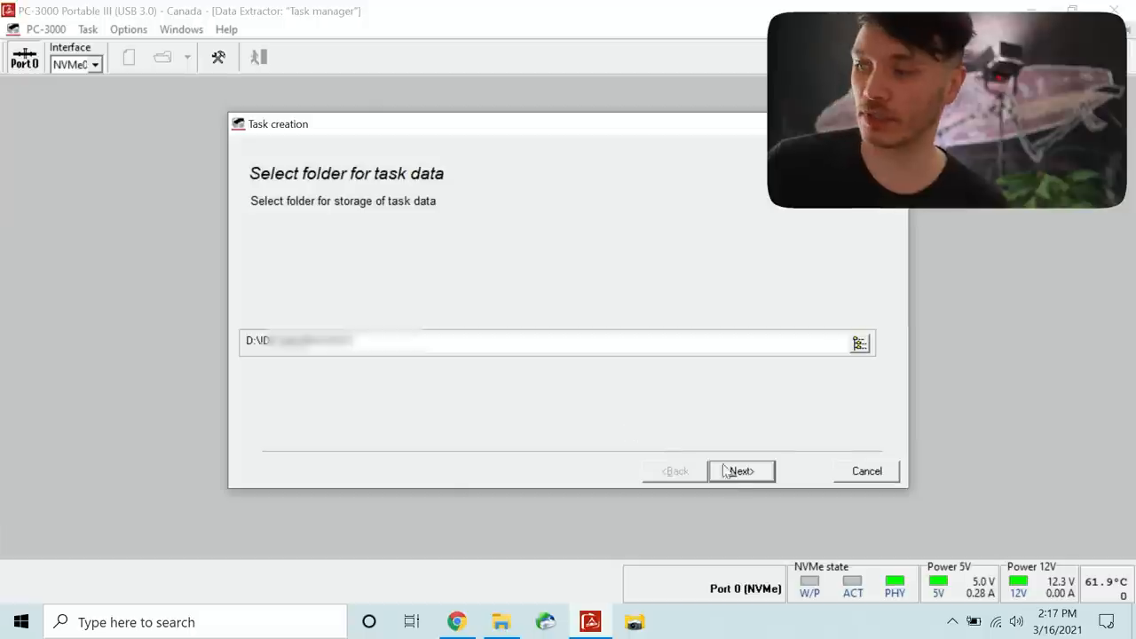
# Step: Accept the task folder, SM2260 source, Make data copy option and PC3000 SATA1 destination
pyautogui.click(742, 472)
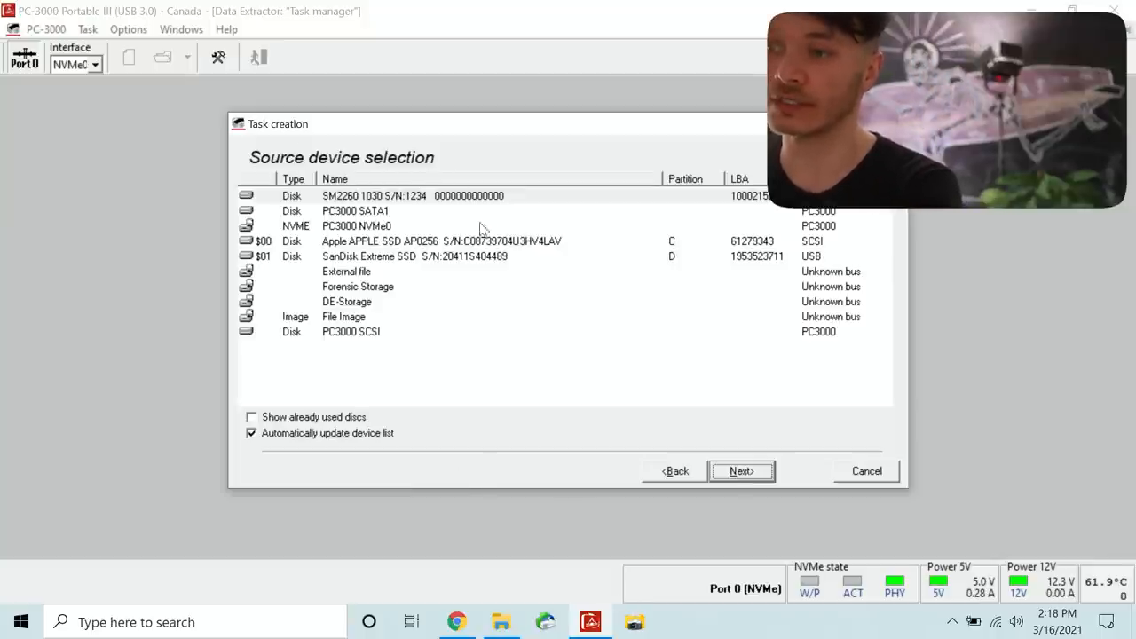
pyautogui.click(742, 472)
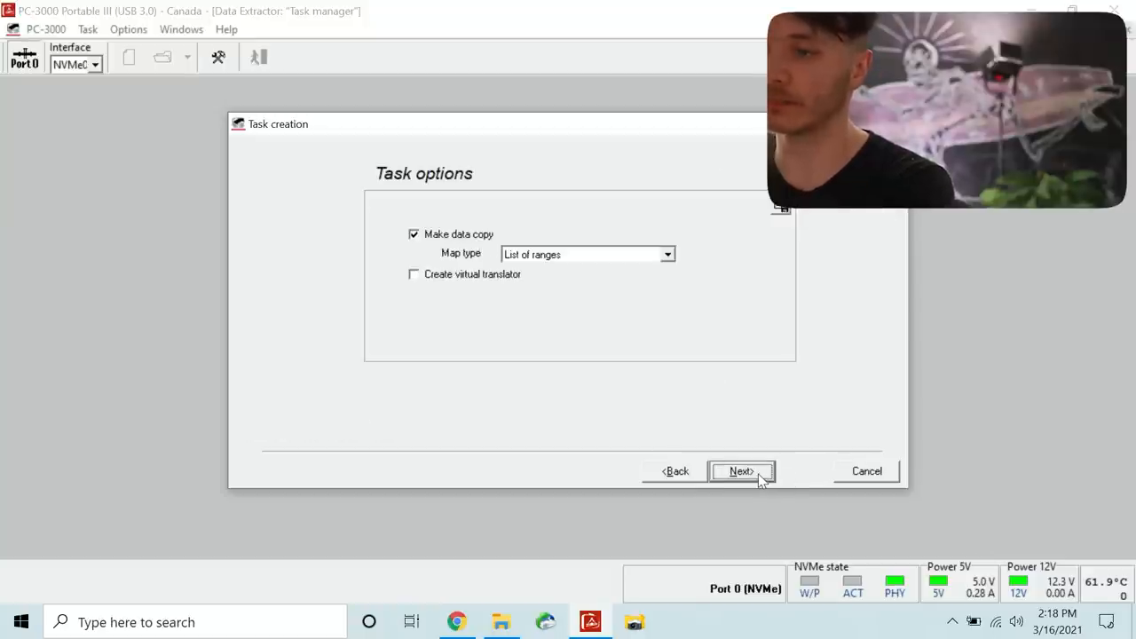
pyautogui.click(742, 472)
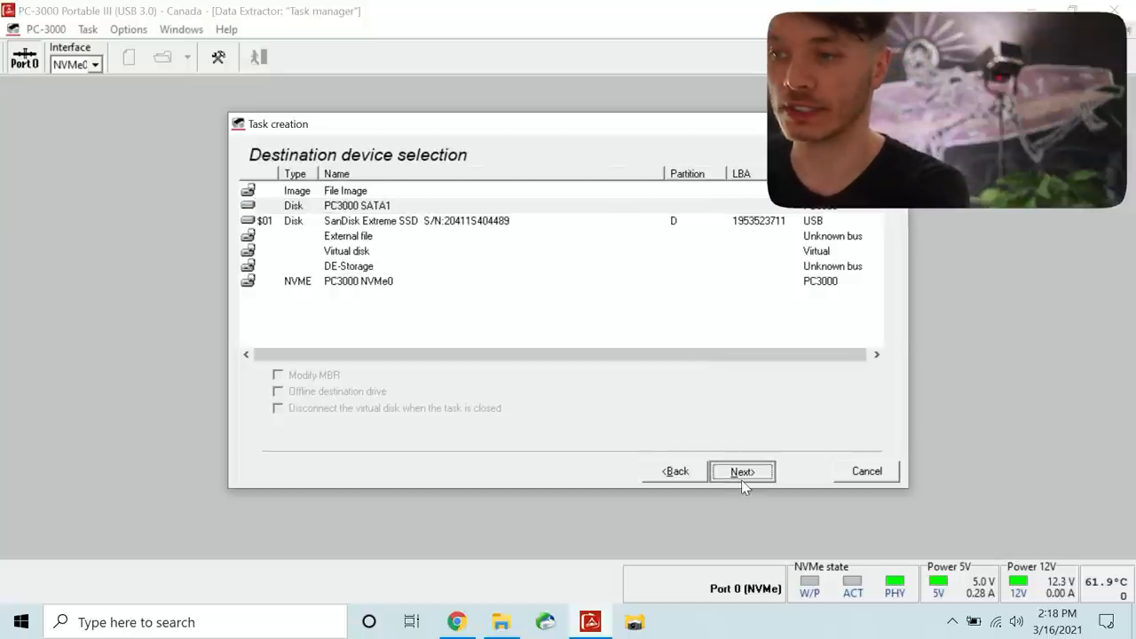
pyautogui.click(742, 472)
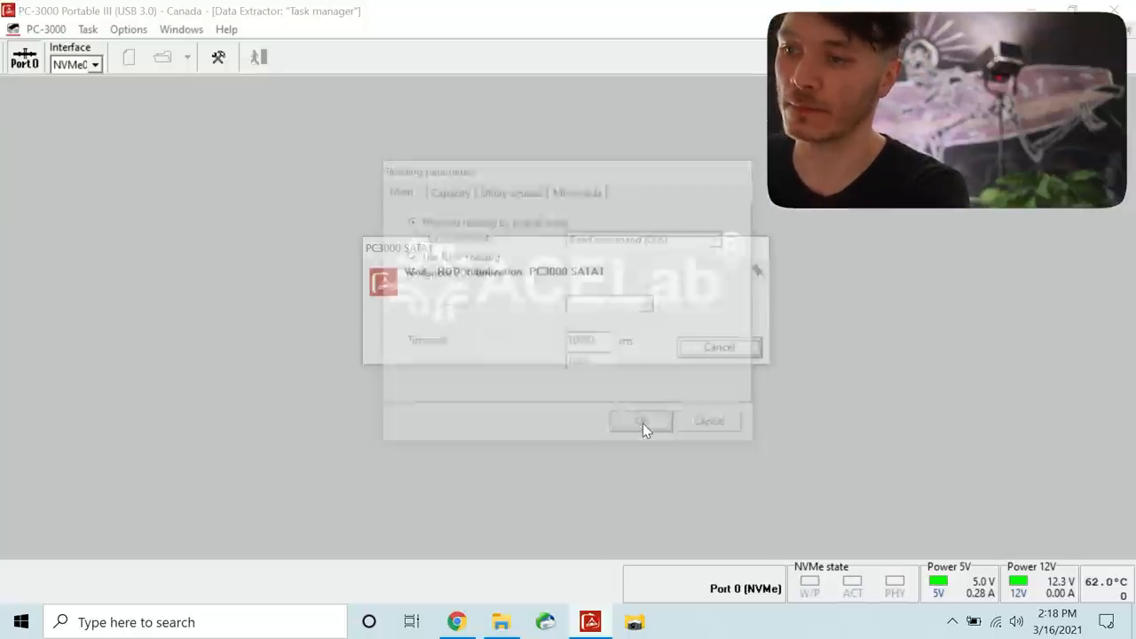
pyautogui.click(641, 421)
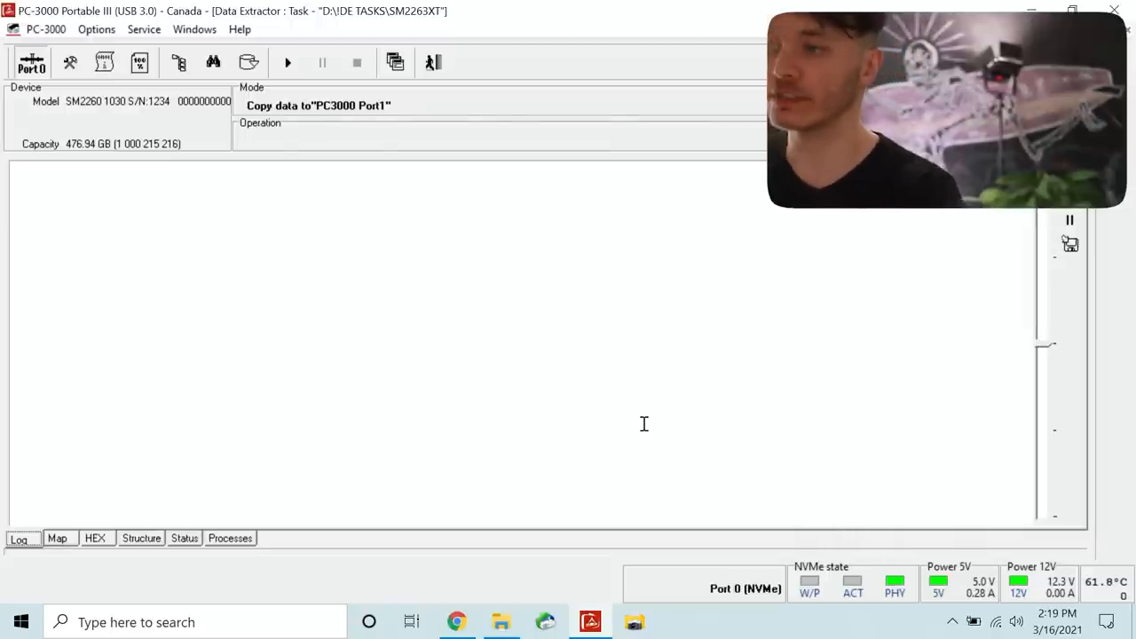
pyautogui.moveTo(326, 213)
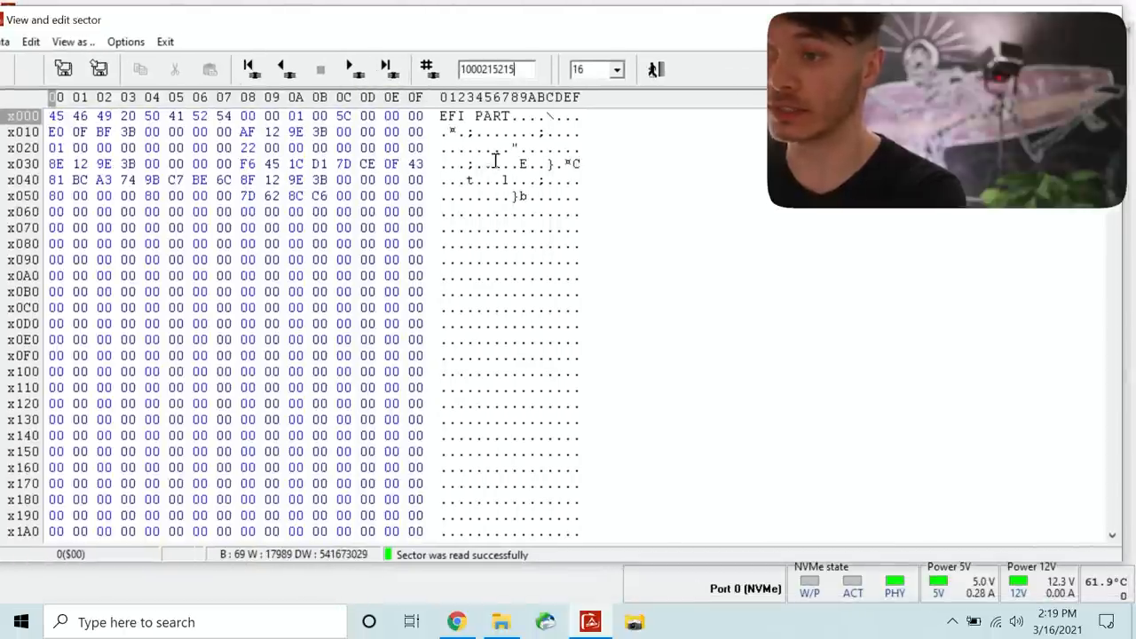
pyautogui.moveTo(508, 309)
pyautogui.write('0')
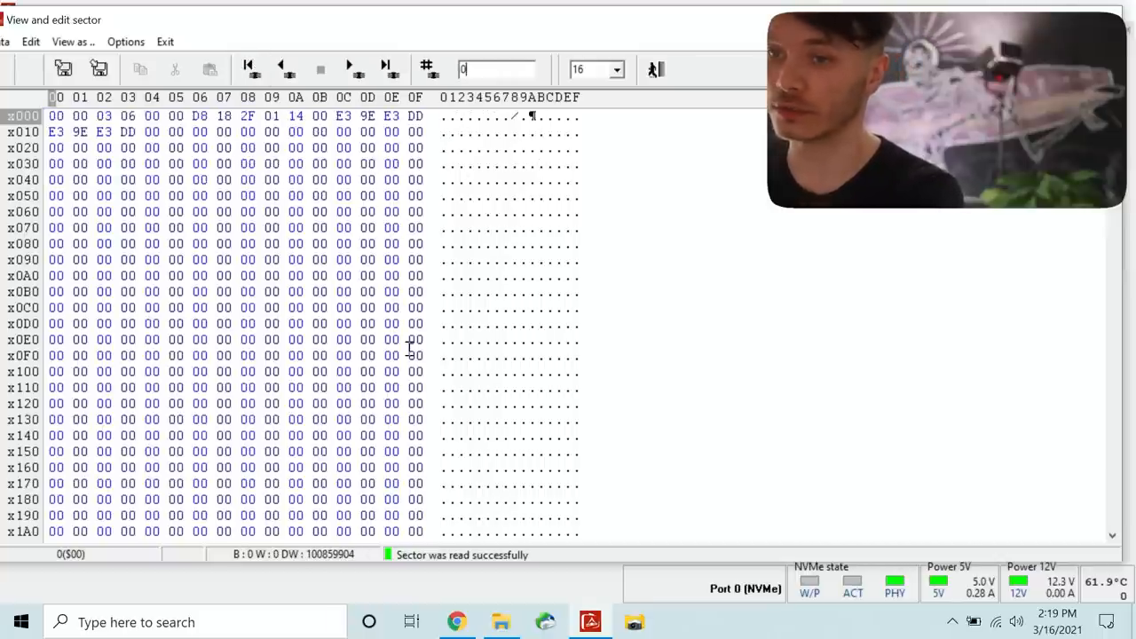
# Step: Scroll through the hex dump of the GPT header and sector 0
pyautogui.scroll(-3)
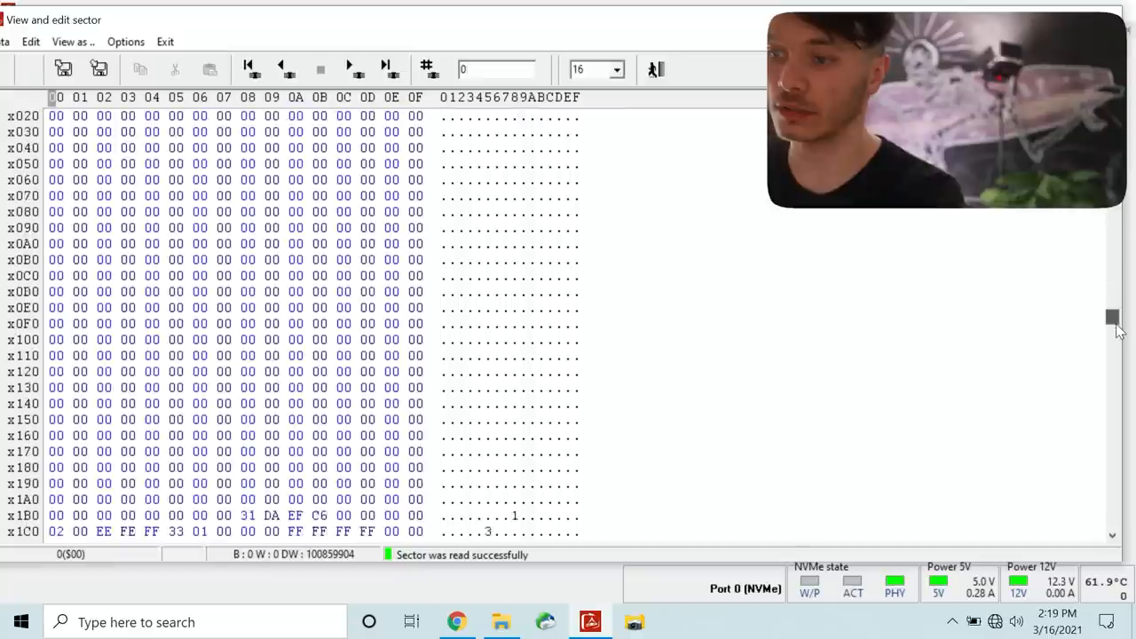
pyautogui.scroll(3)
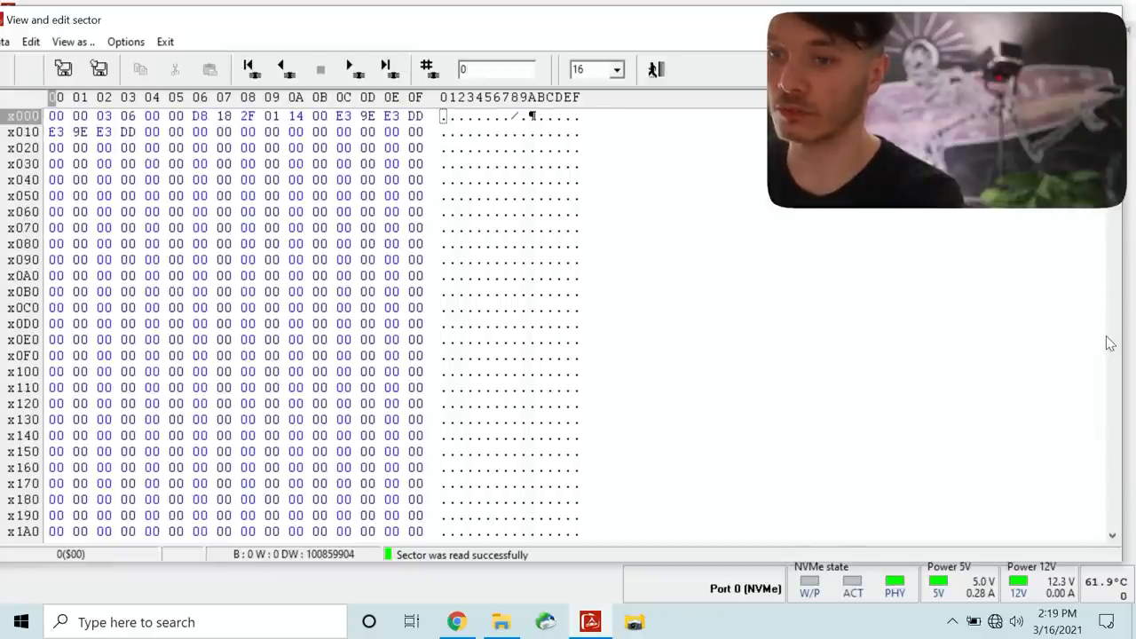
pyautogui.scroll(-3)
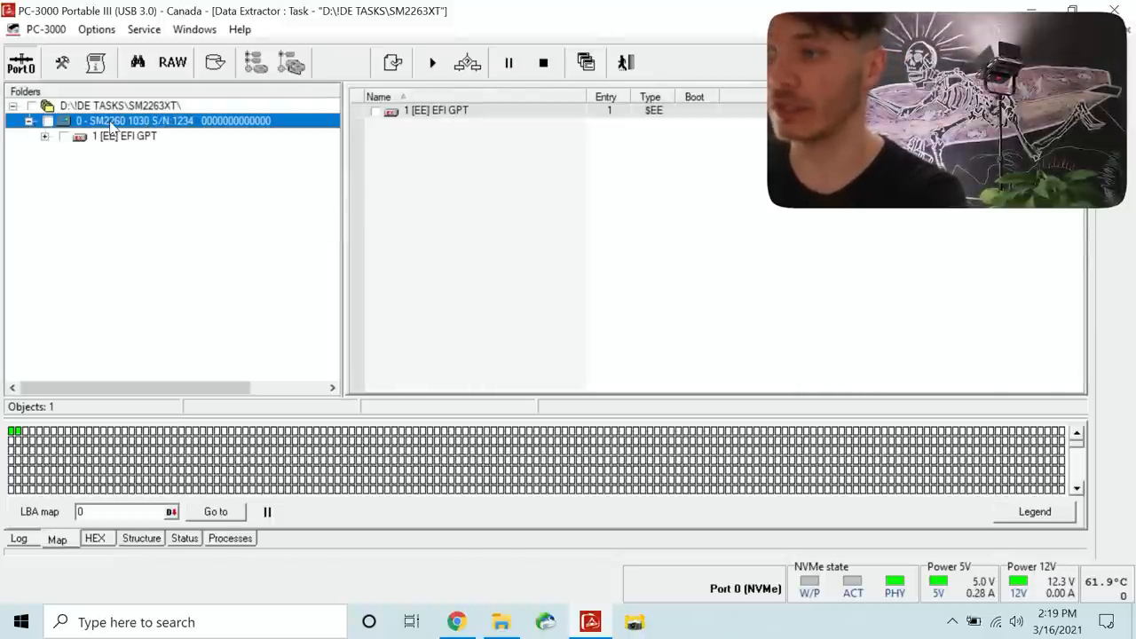
# Step: Expand the EFI GPT entry to show its four partitions, then return to the copy task map
pyautogui.click(47, 135)
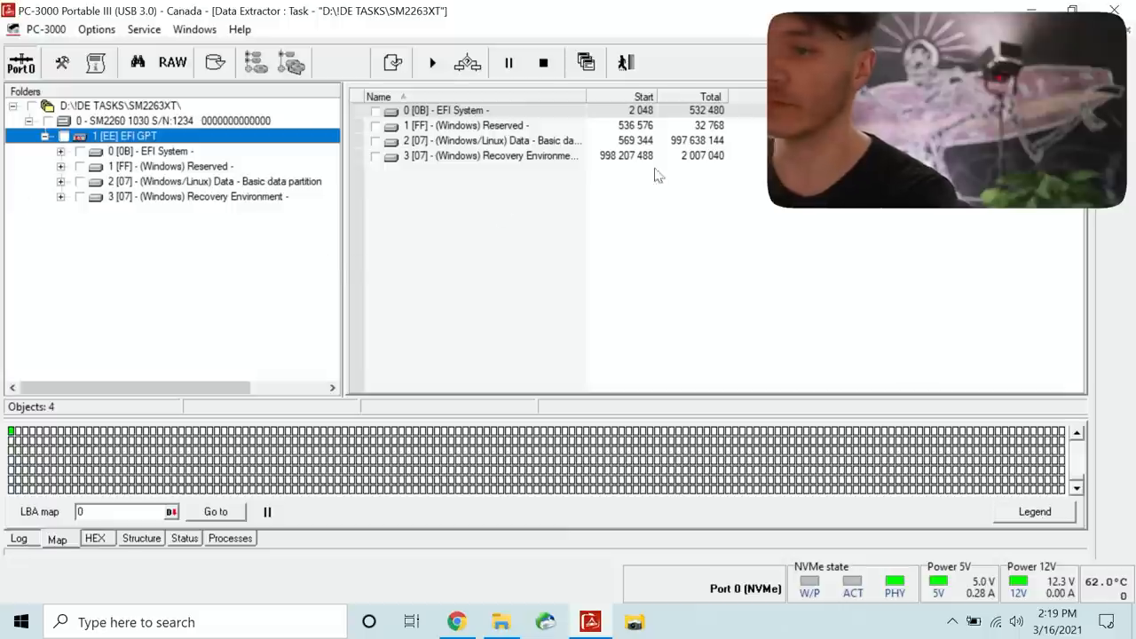
pyautogui.click(494, 140)
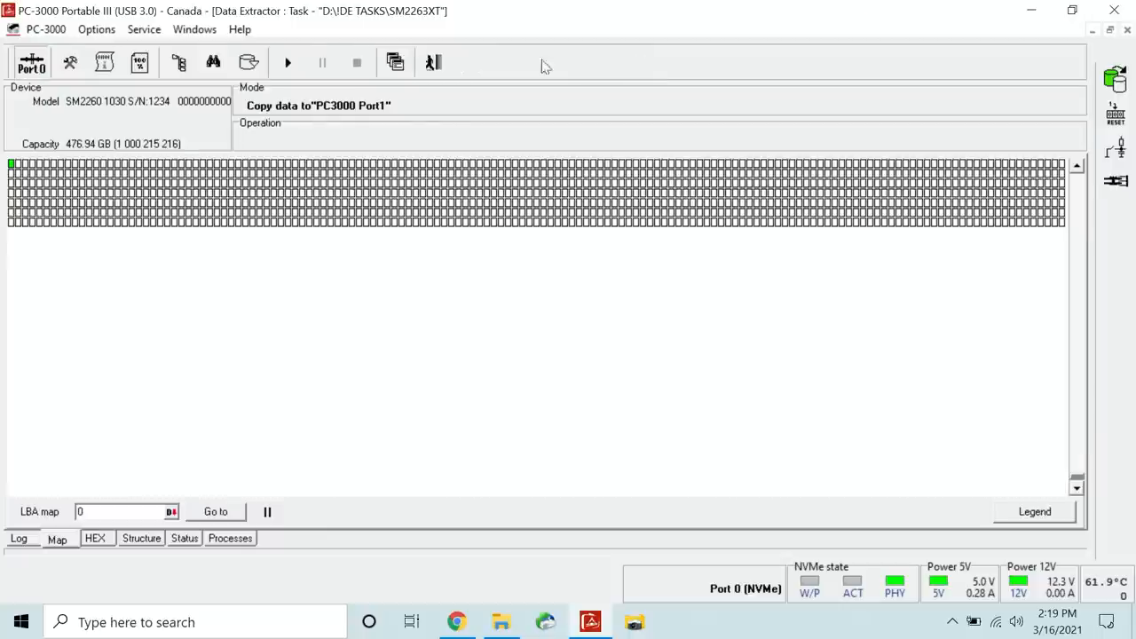
# Step: Start the data copy to port 1 and execute it immediately
pyautogui.click(287, 62)
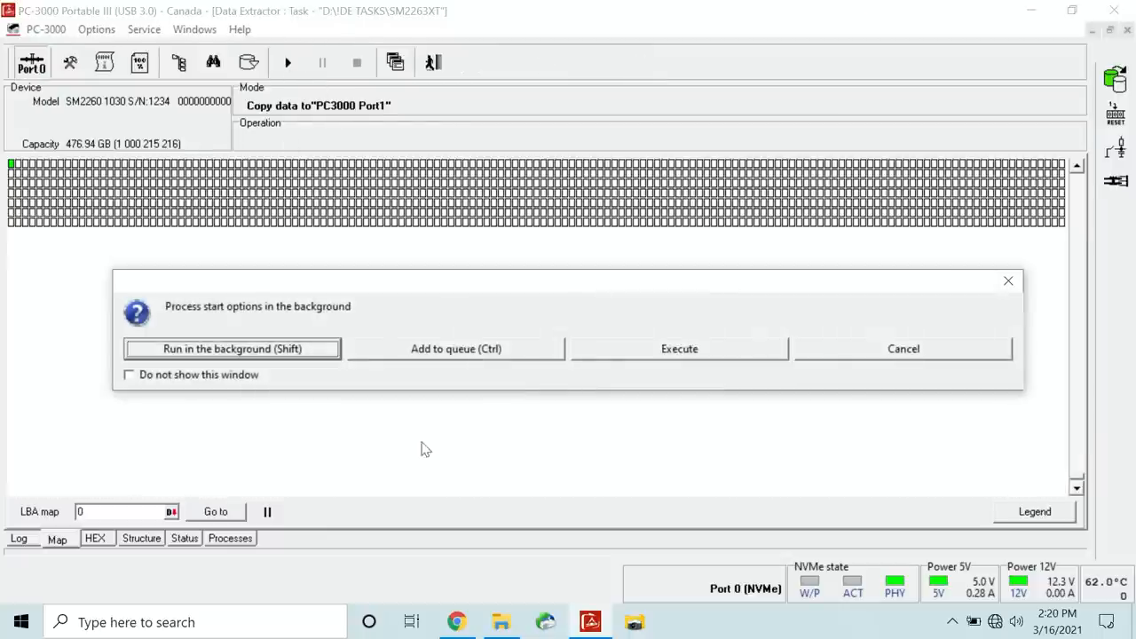
pyautogui.click(678, 348)
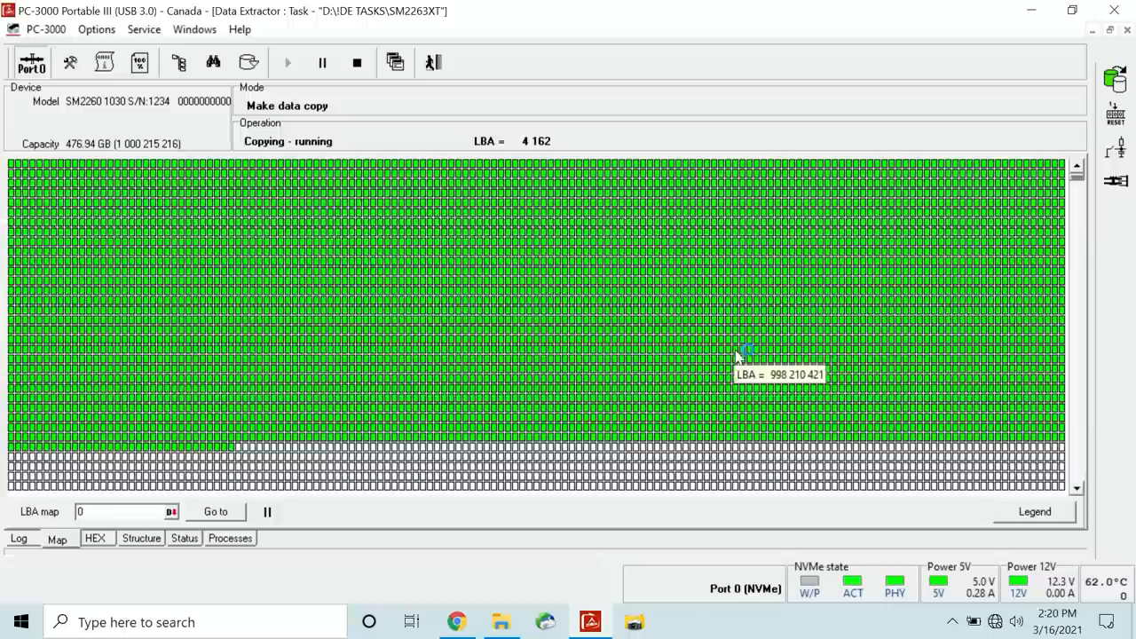
pyautogui.moveTo(796, 192)
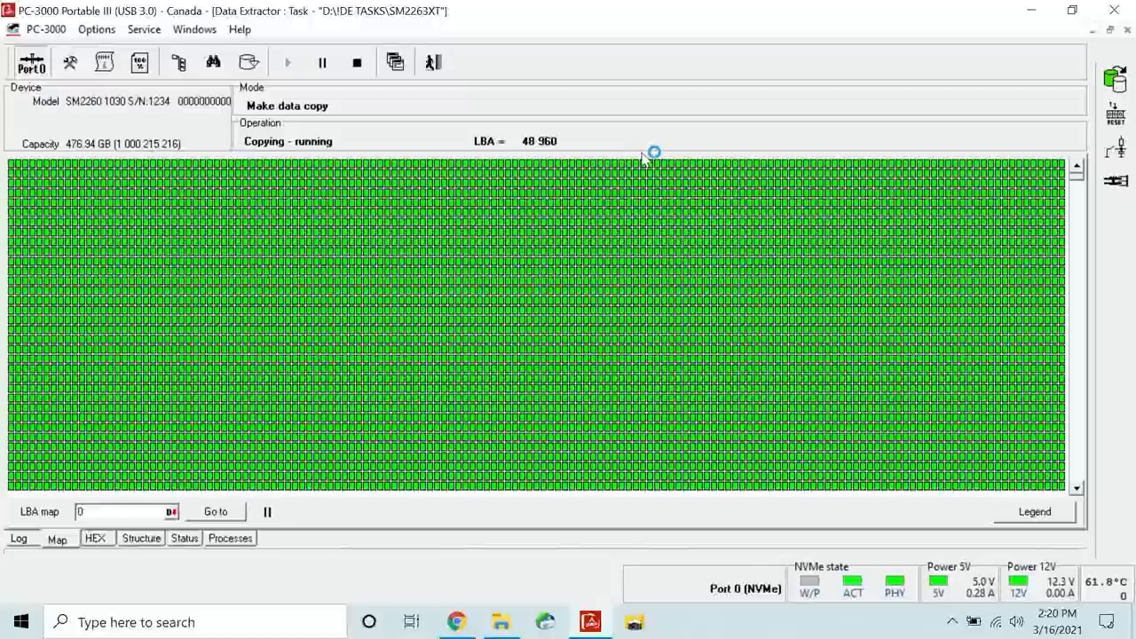
# Step: Check the copy's speed and statistics on the Status view, then return to the progress map
pyautogui.click(231, 540)
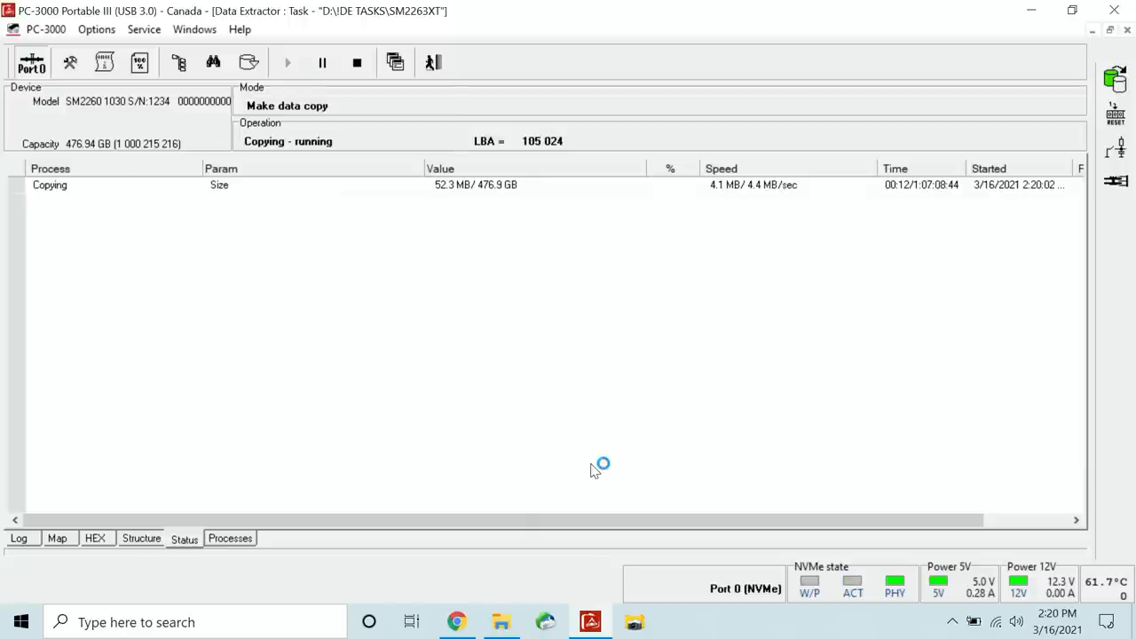
pyautogui.click(56, 538)
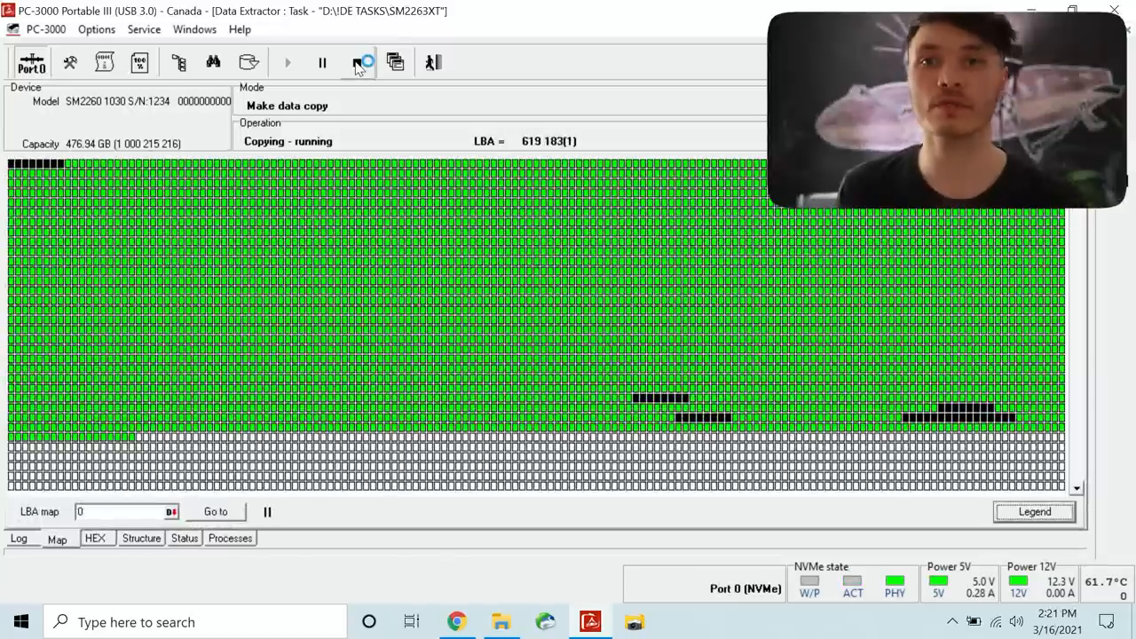